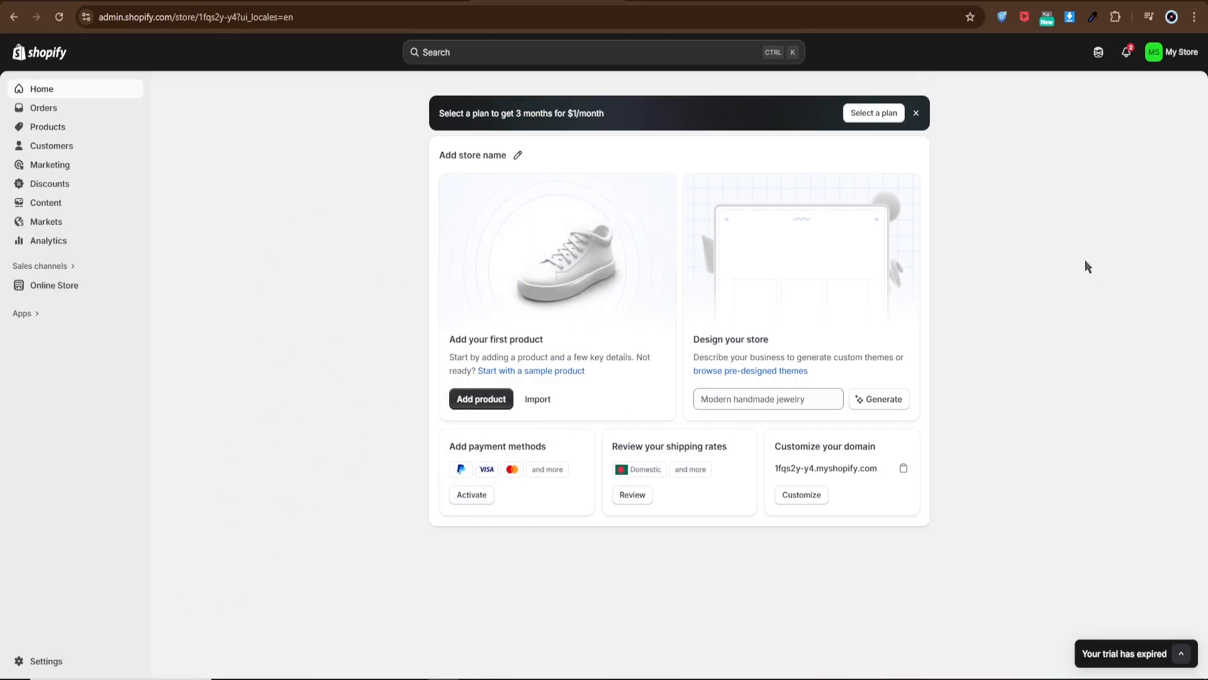
{"action": "mouse_move", "coordinate": [984, 544]}
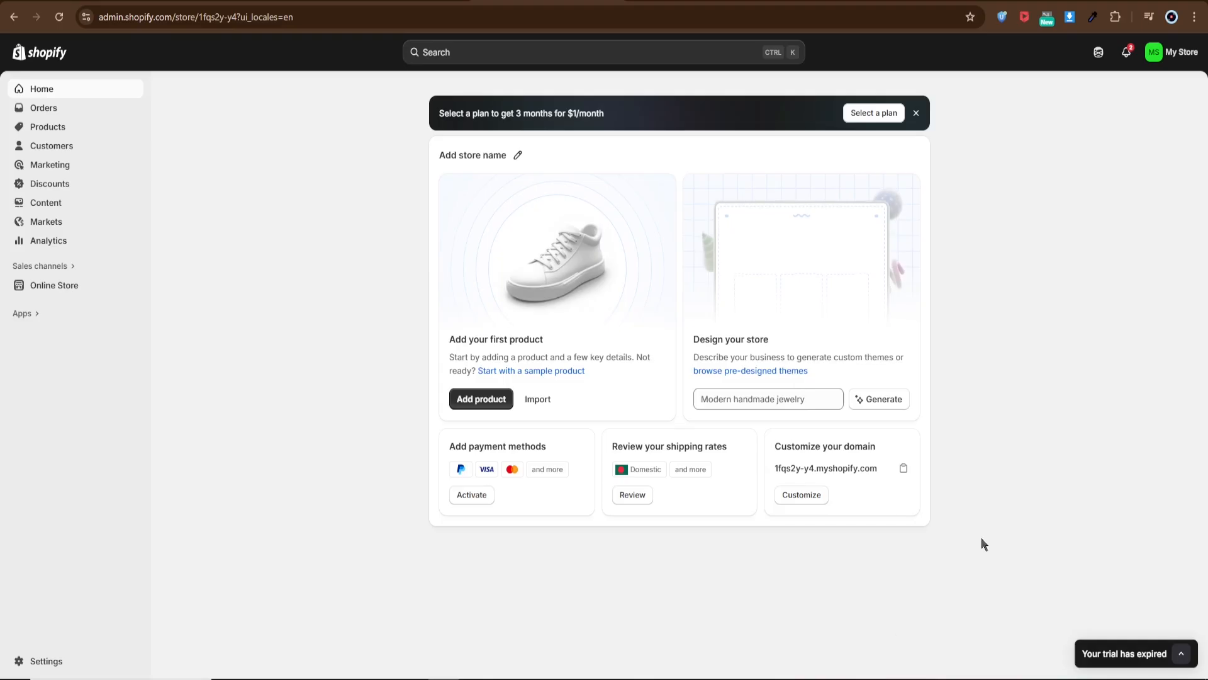
{"action": "mouse_move", "coordinate": [1117, 421]}
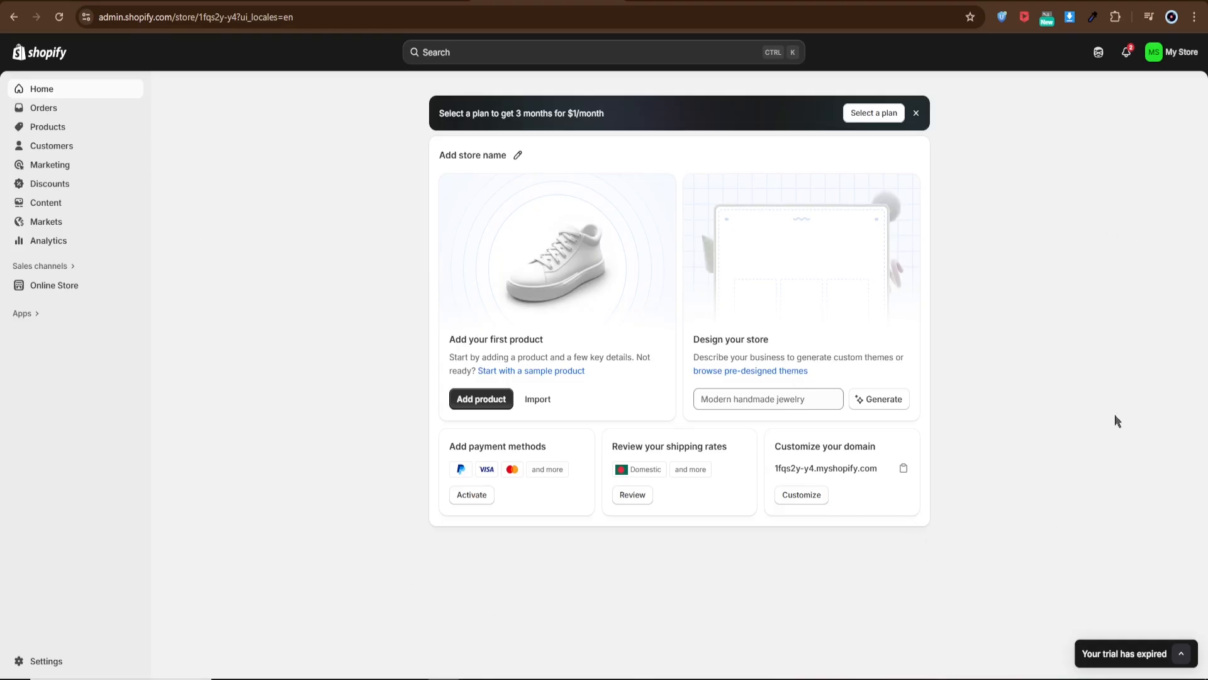
{"action": "mouse_move", "coordinate": [613, 135]}
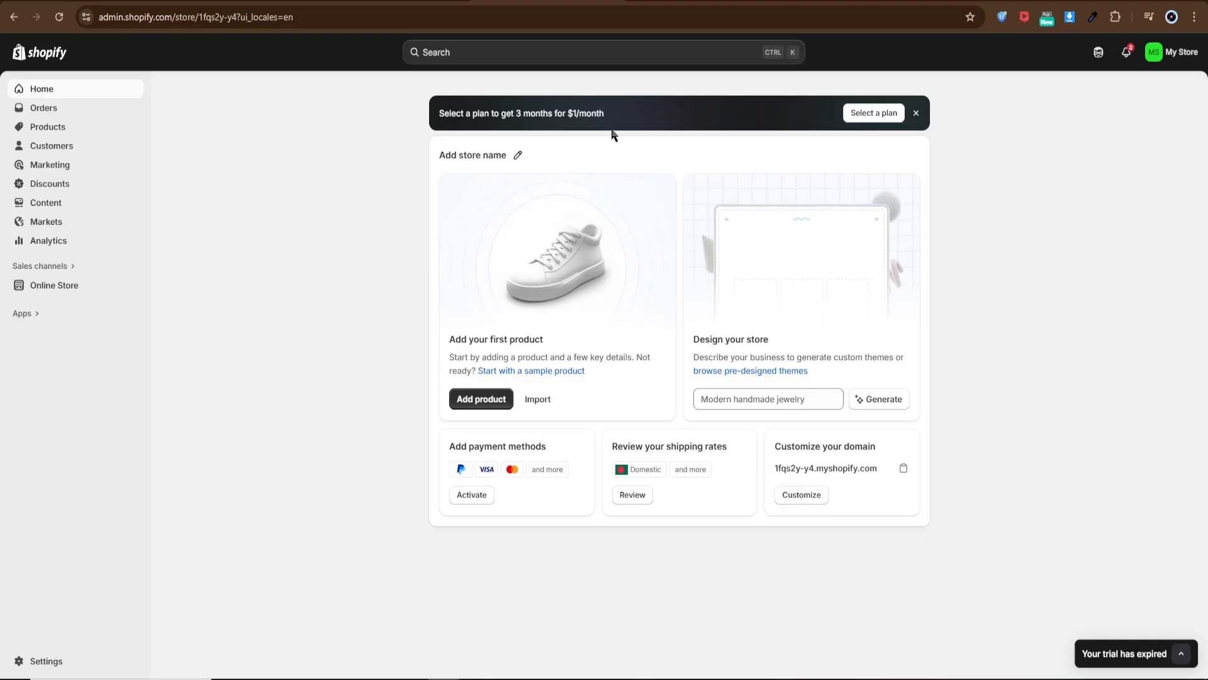
{"action": "mouse_move", "coordinate": [245, 251]}
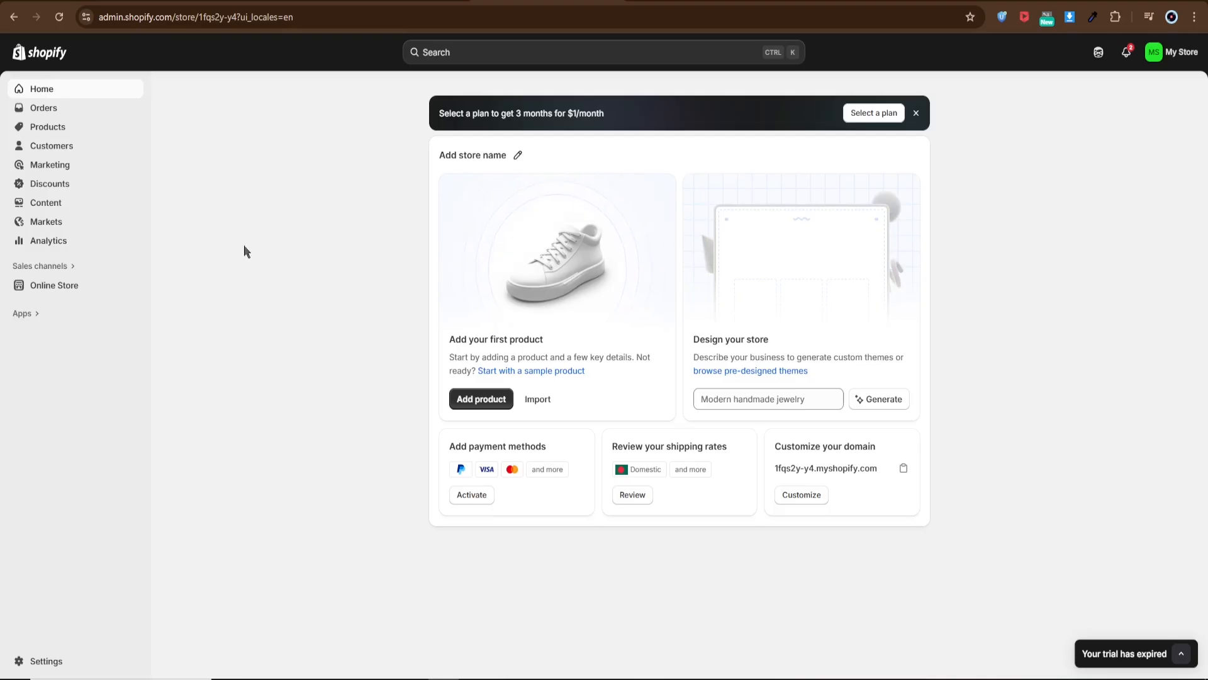
{"action": "mouse_move", "coordinate": [995, 447]}
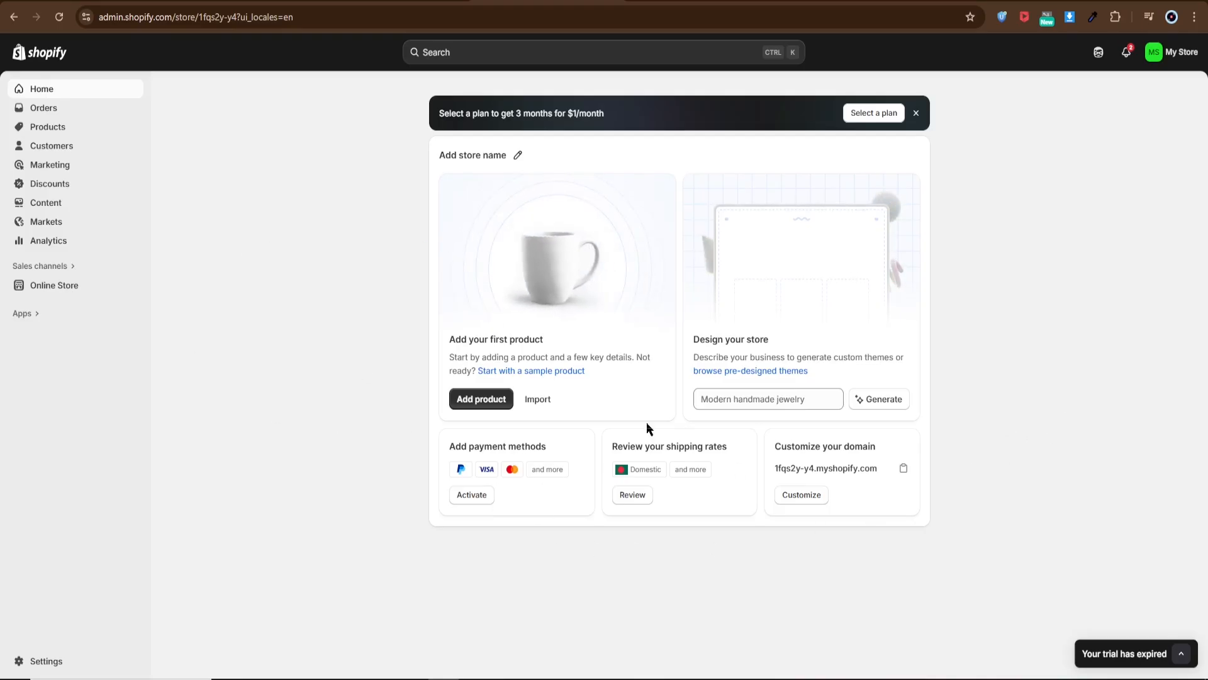
{"action": "mouse_move", "coordinate": [589, 486]}
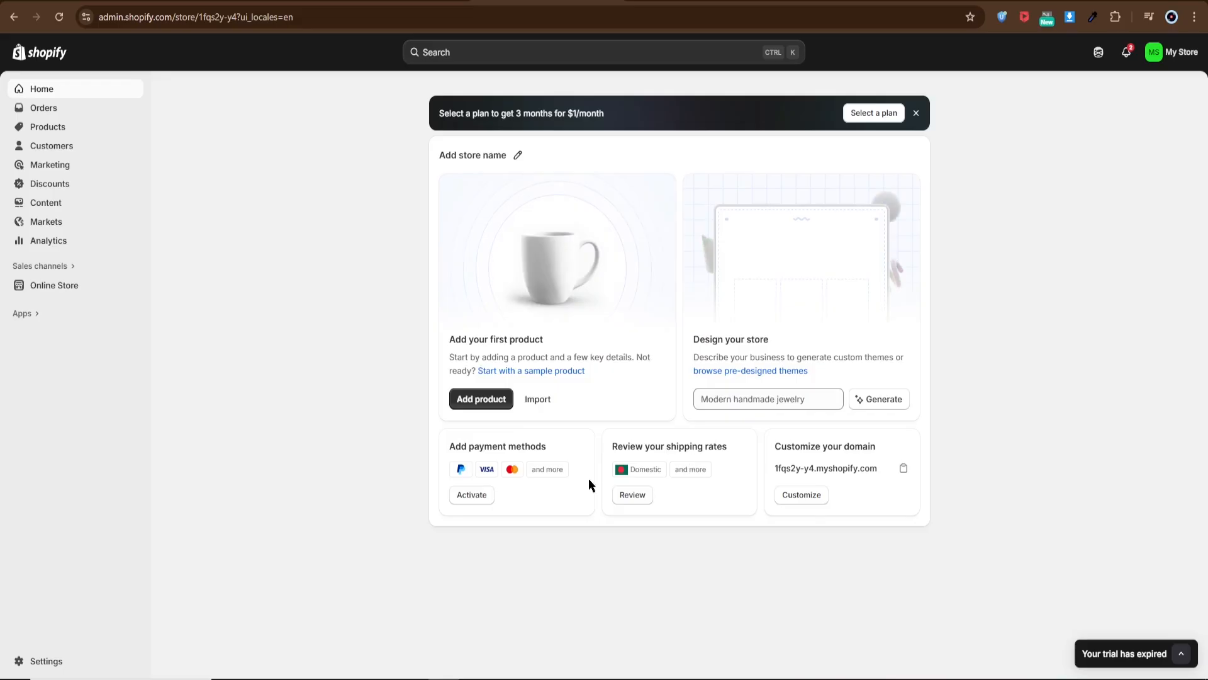
{"action": "mouse_move", "coordinate": [719, 62]}
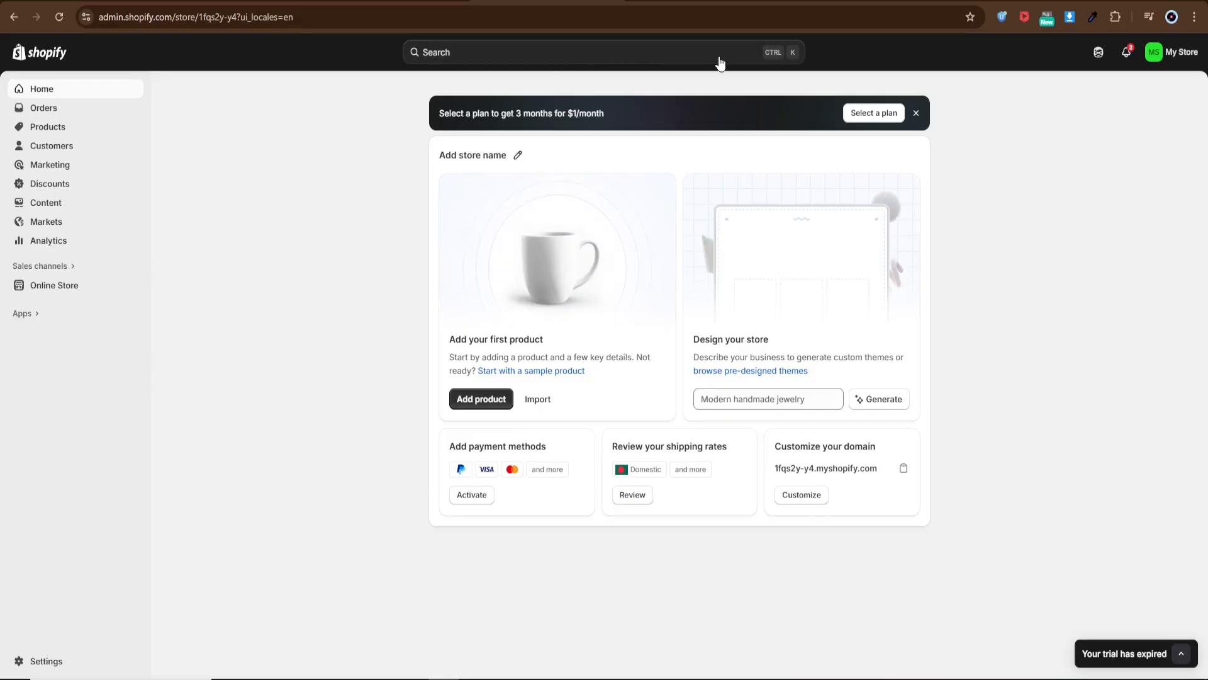
- Search the admin for apps, view all recommended apps, and continue to the Shopify App Store
{"action": "left_click", "coordinate": [603, 52]}
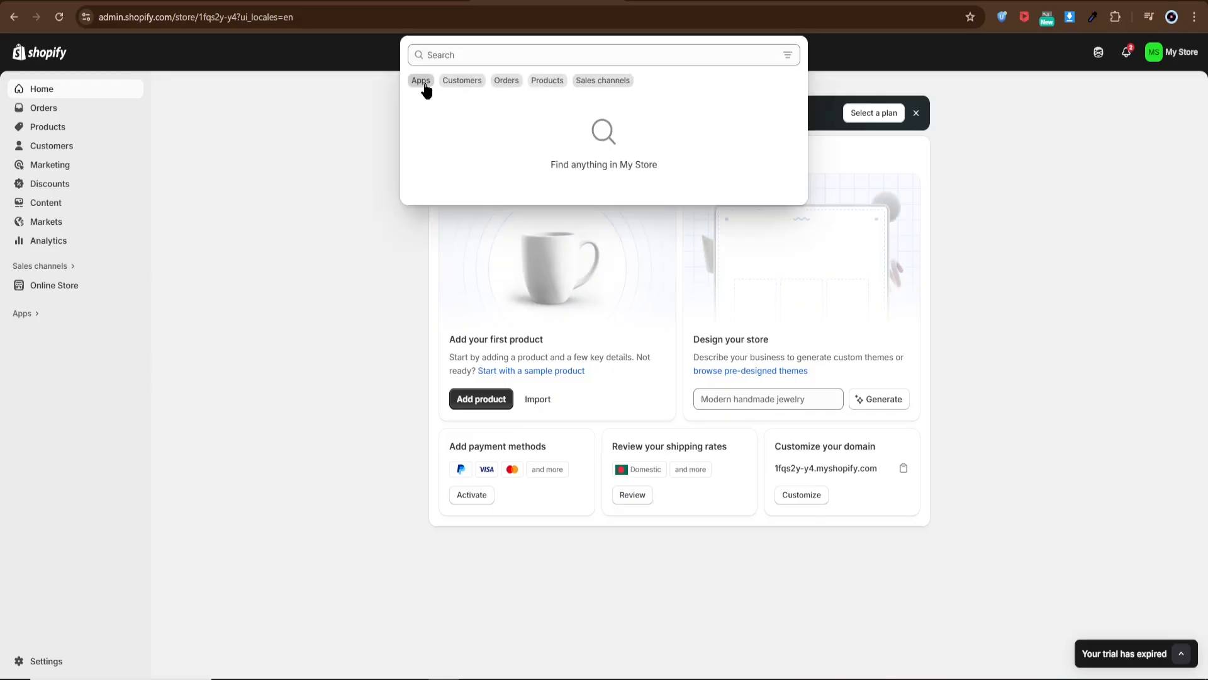
{"action": "left_click", "coordinate": [420, 80]}
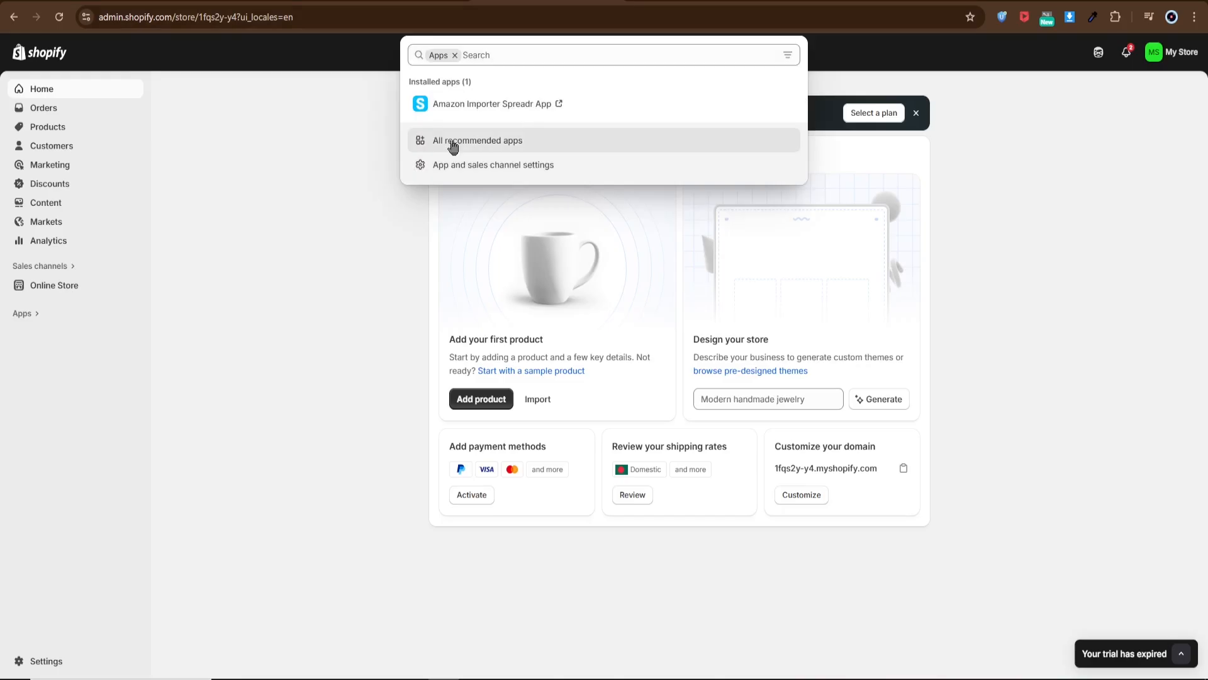
{"action": "left_click", "coordinate": [479, 140]}
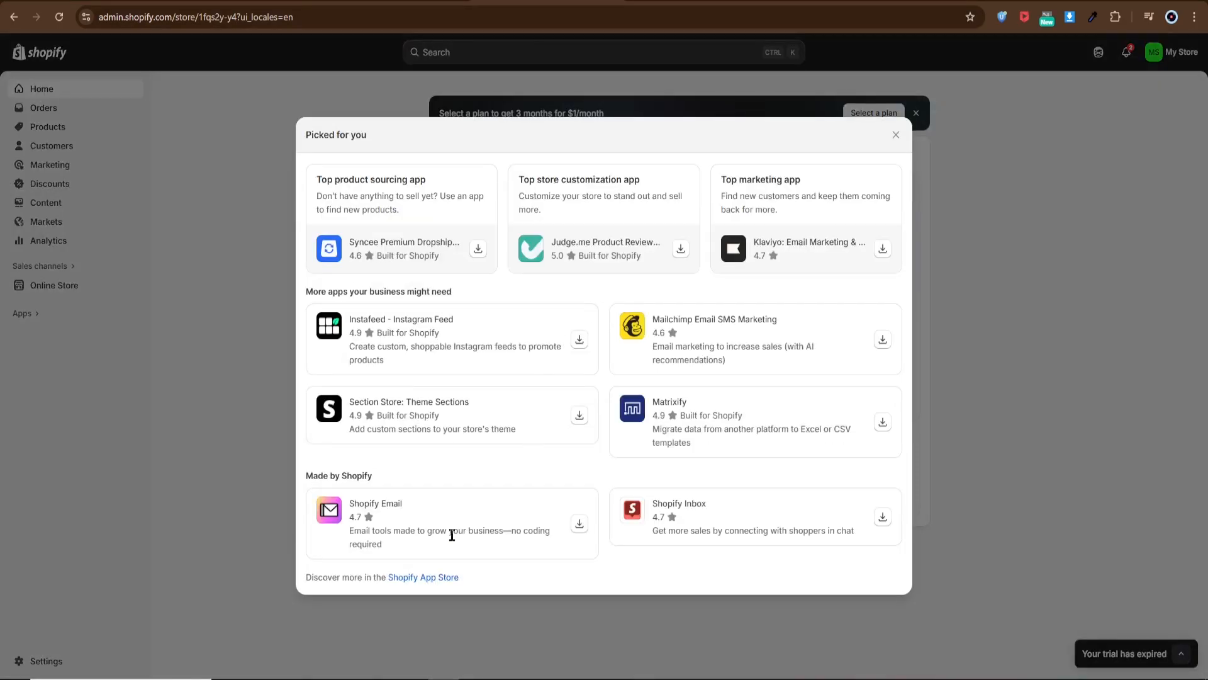
{"action": "left_click", "coordinate": [423, 577]}
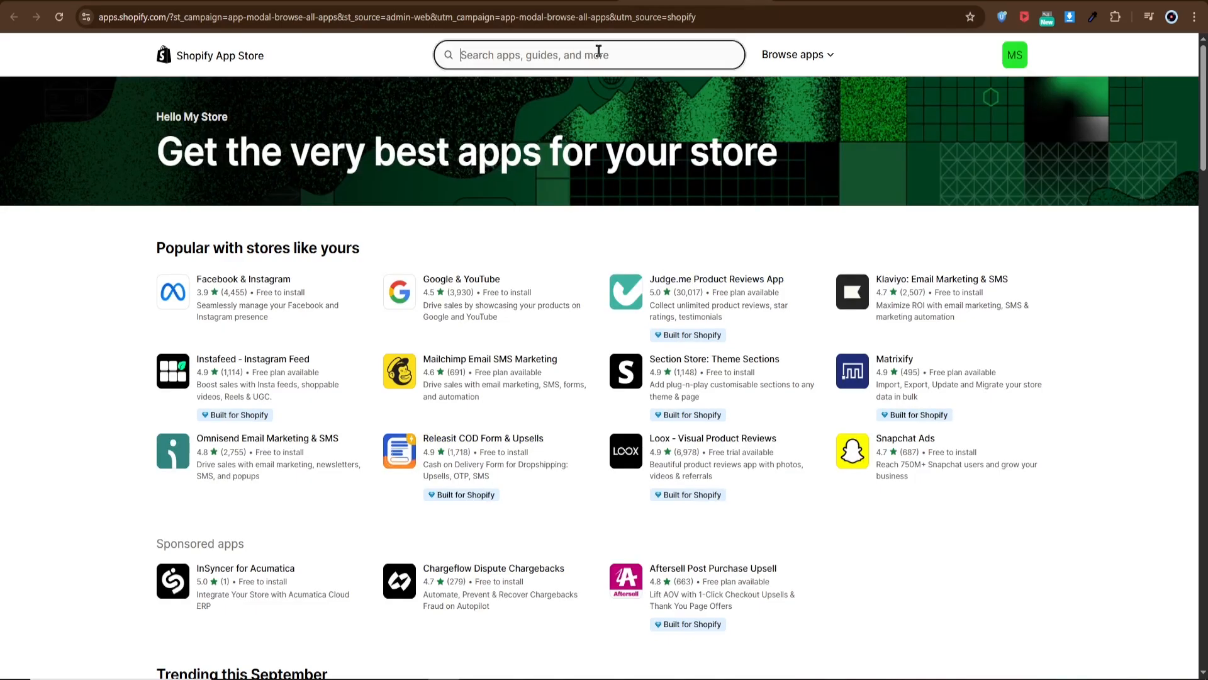
- Search for Shiprocket and open the Shiprocket: eCommerce Shipping app page, shown as not compatible
{"action": "type", "text": "Shirocke"}
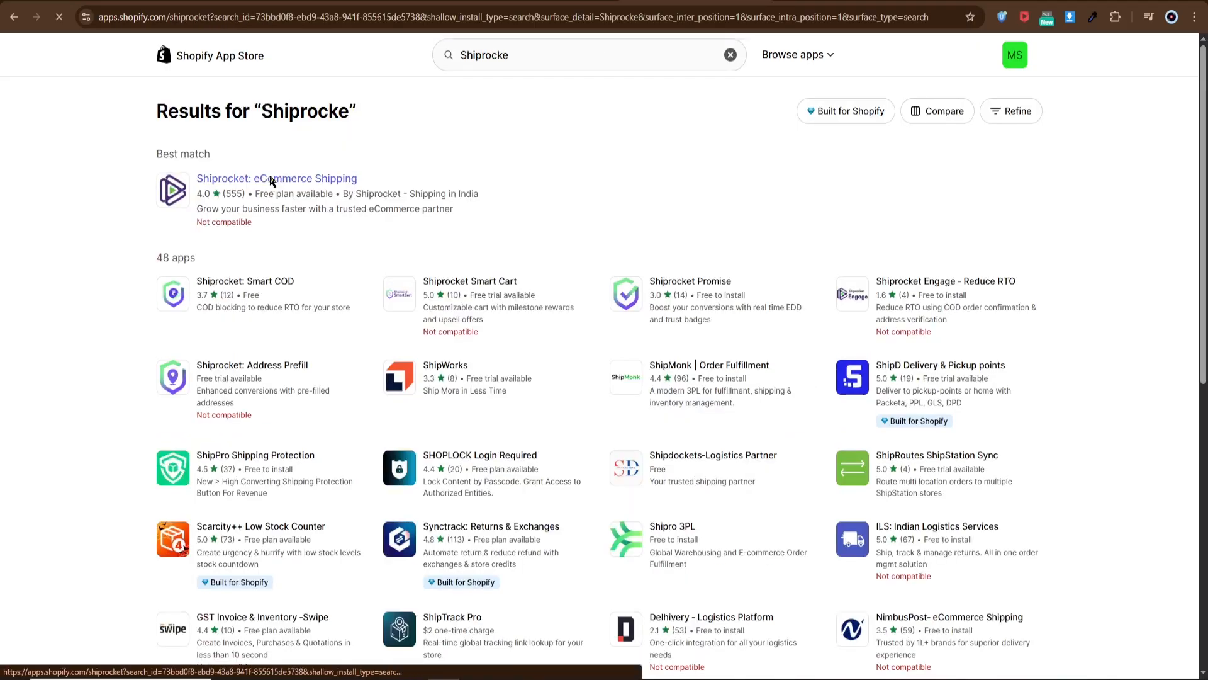
{"action": "left_click", "coordinate": [277, 178]}
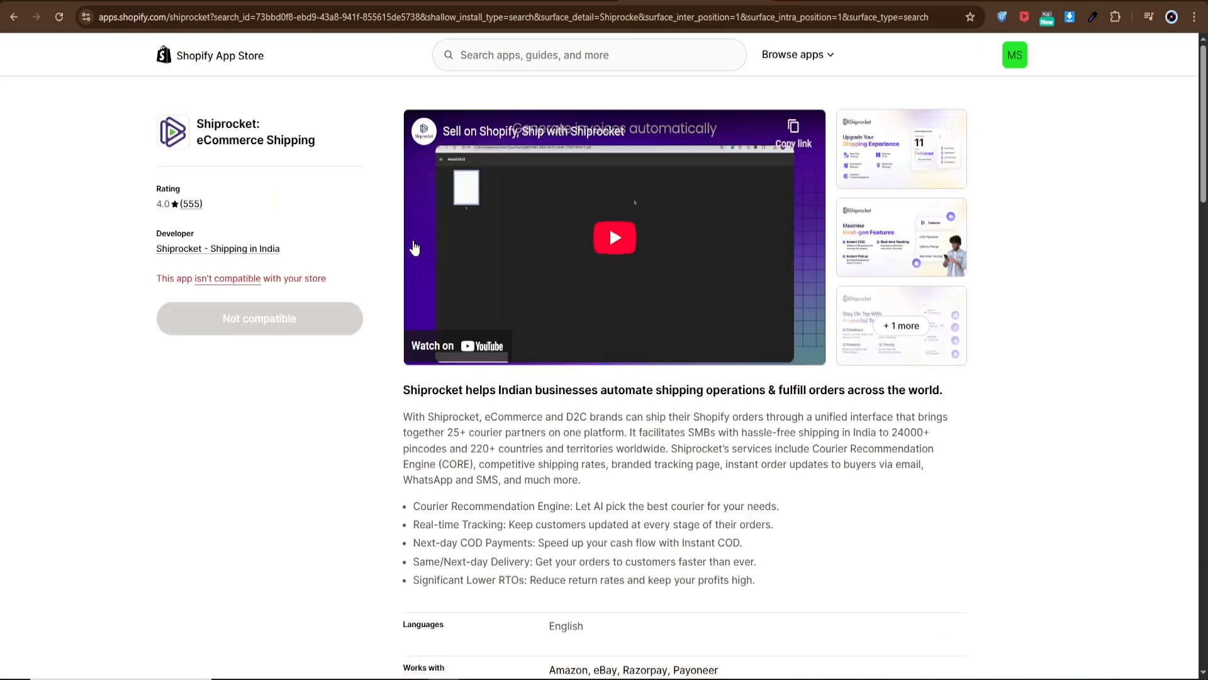
{"action": "mouse_move", "coordinate": [134, 142]}
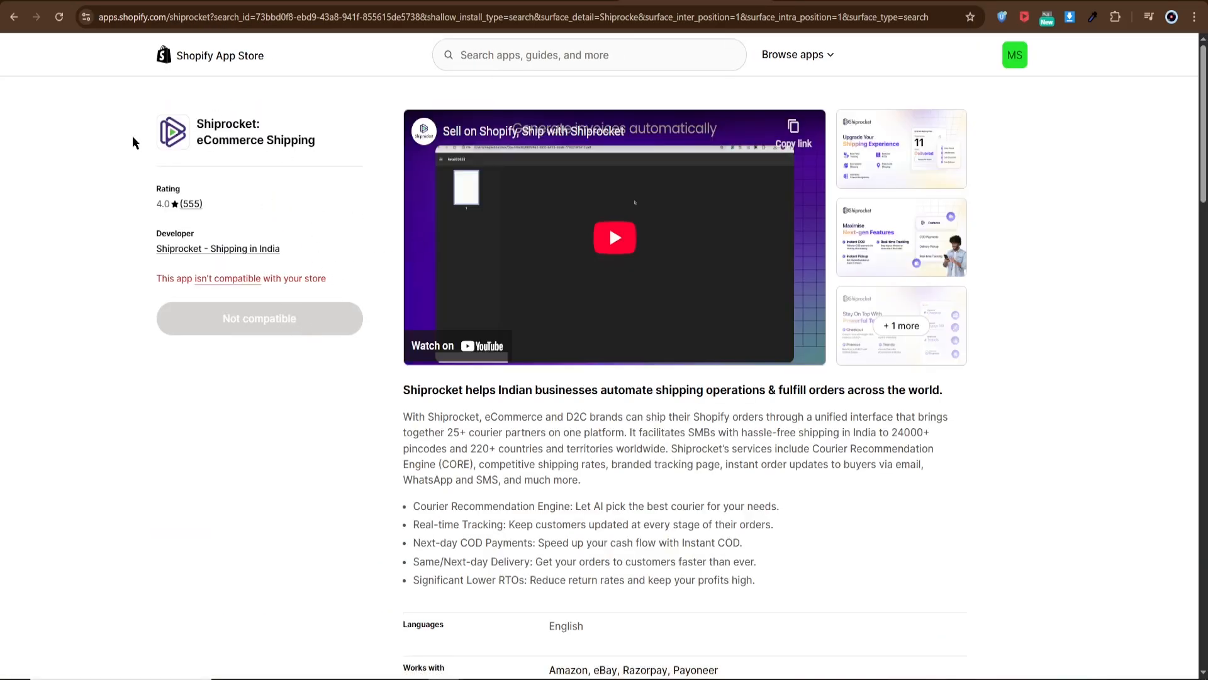
{"action": "double_click", "coordinate": [226, 132]}
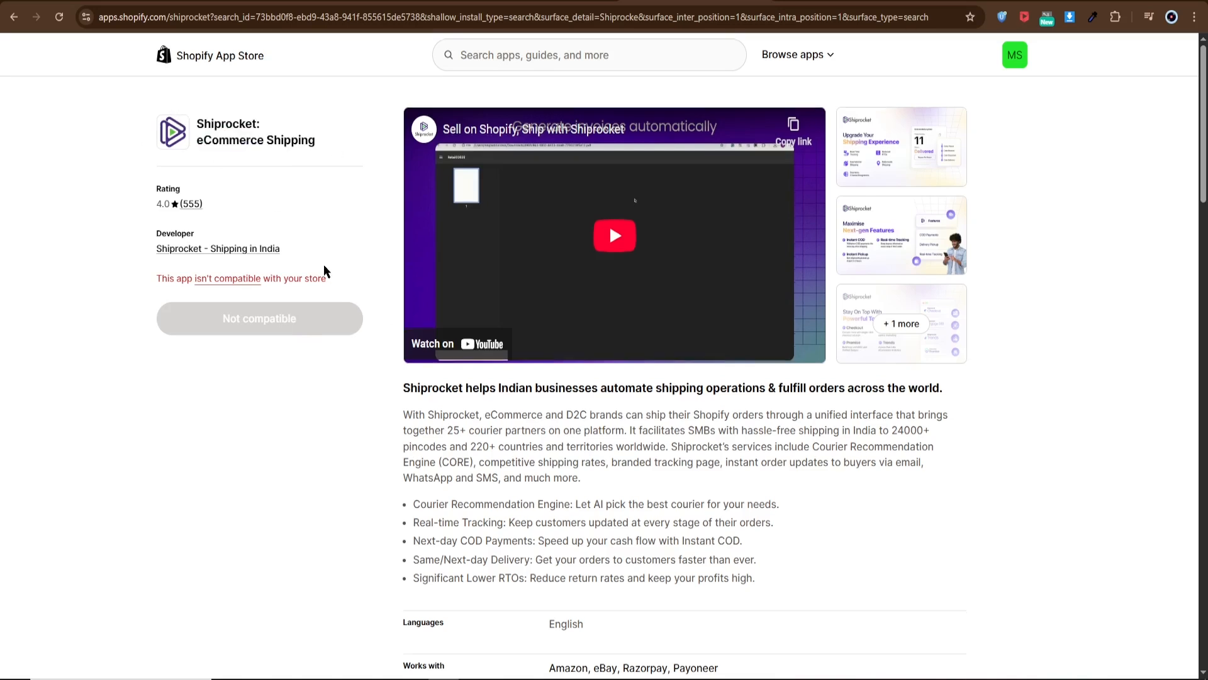
{"action": "scroll", "scroll_direction": "down", "scroll_amount": 3}
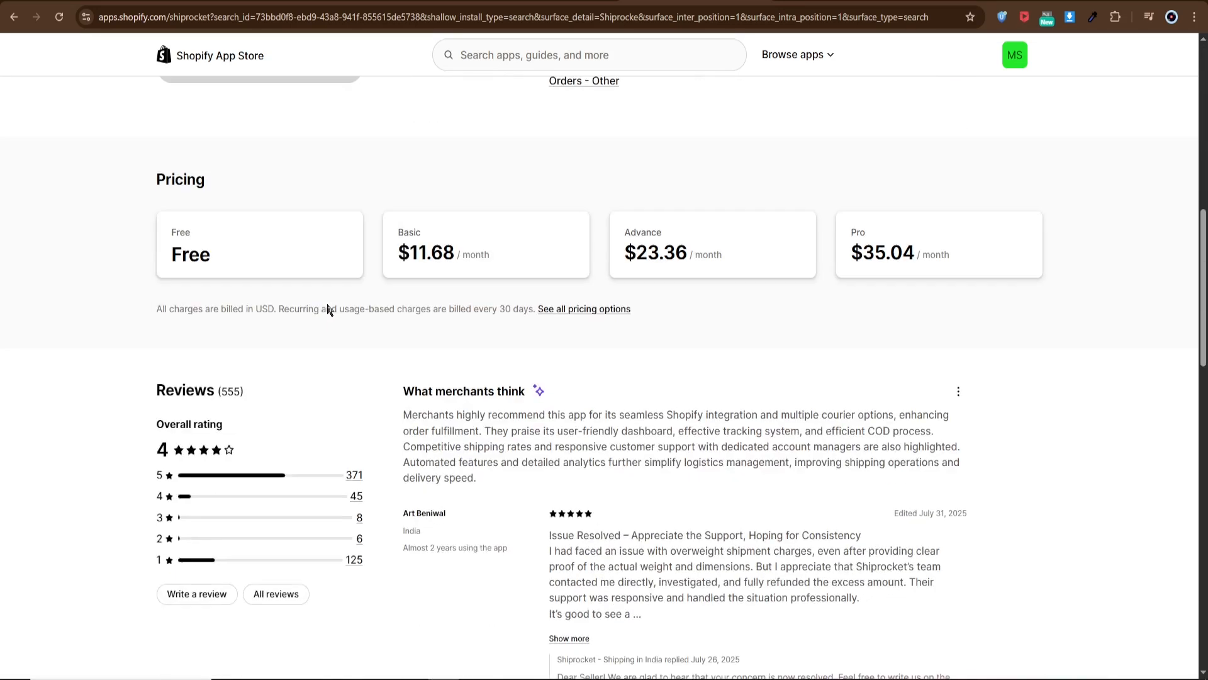
{"action": "scroll", "scroll_direction": "down", "scroll_amount": 3}
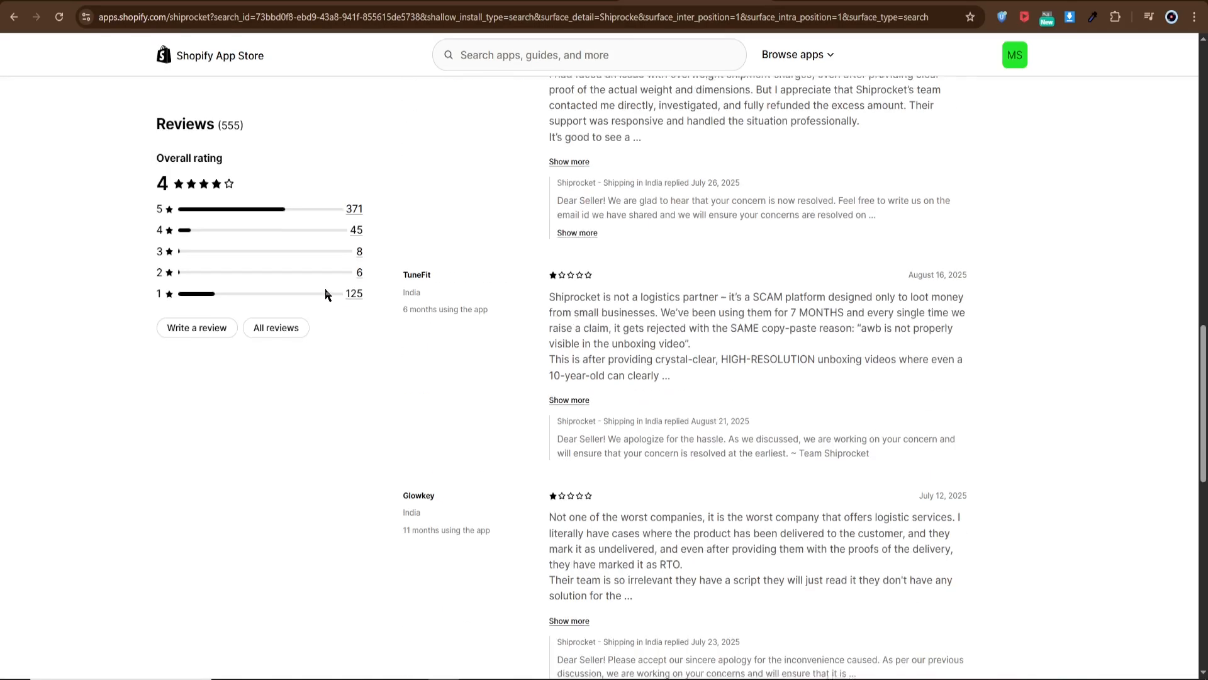
{"action": "scroll", "scroll_direction": "down", "scroll_amount": 3}
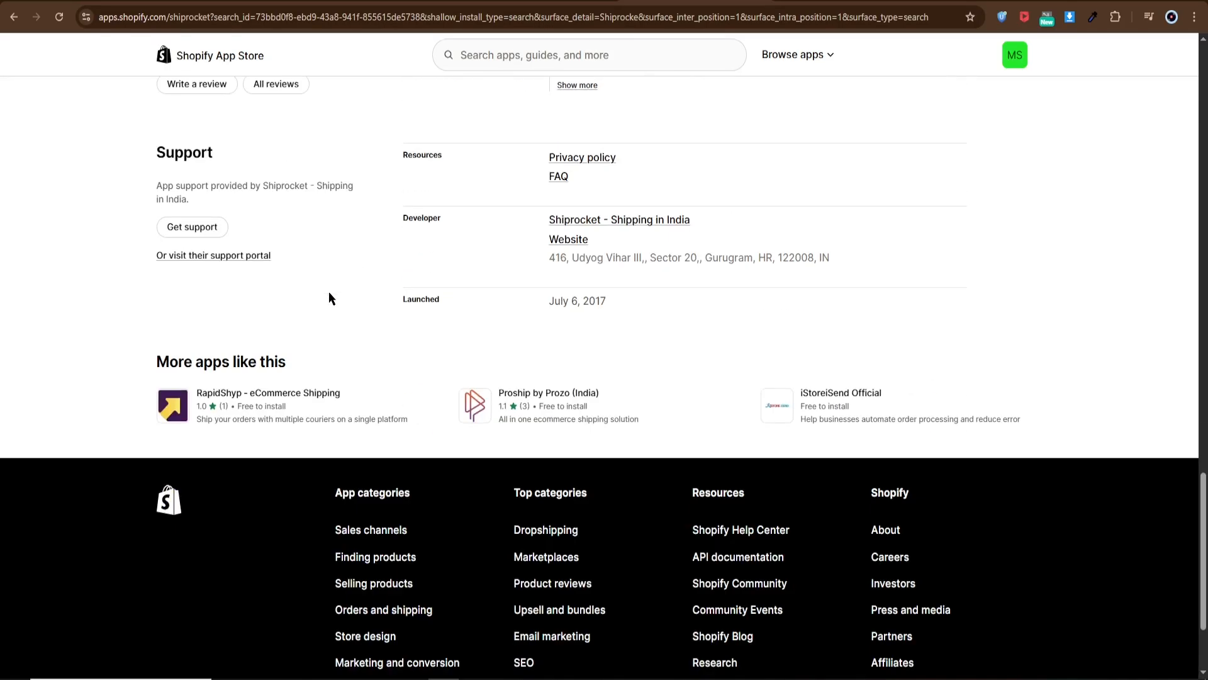
{"action": "scroll", "scroll_direction": "up", "scroll_amount": 3}
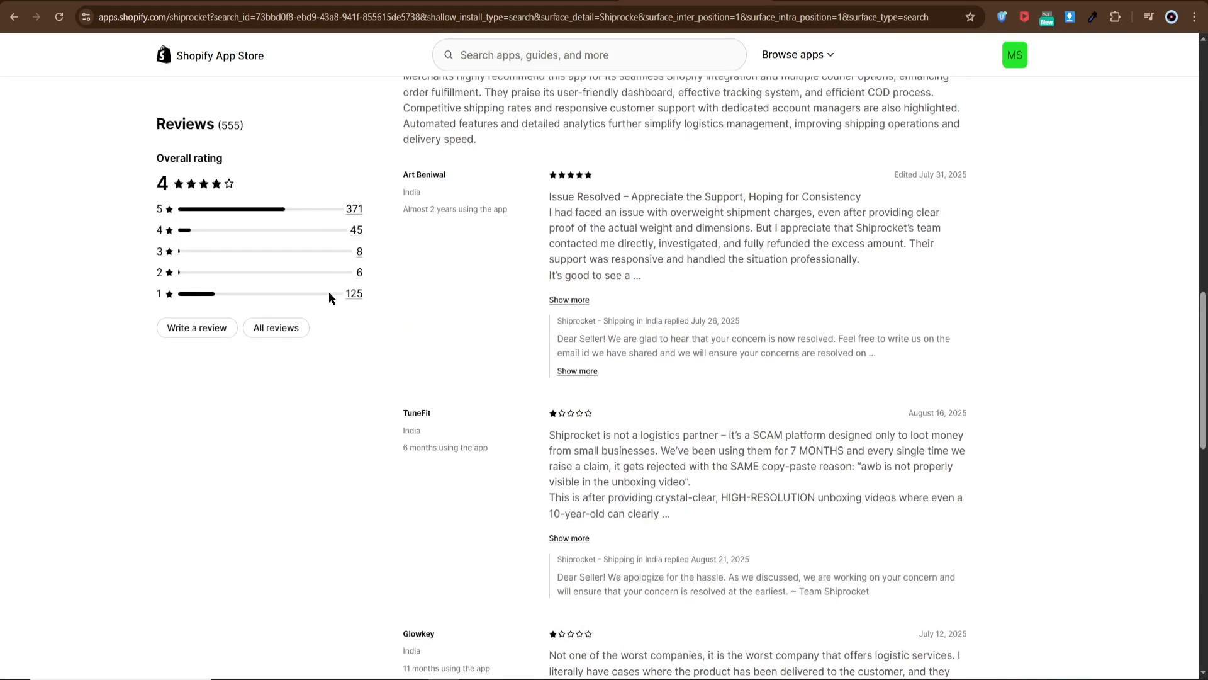
{"action": "scroll", "scroll_direction": "up", "scroll_amount": 3}
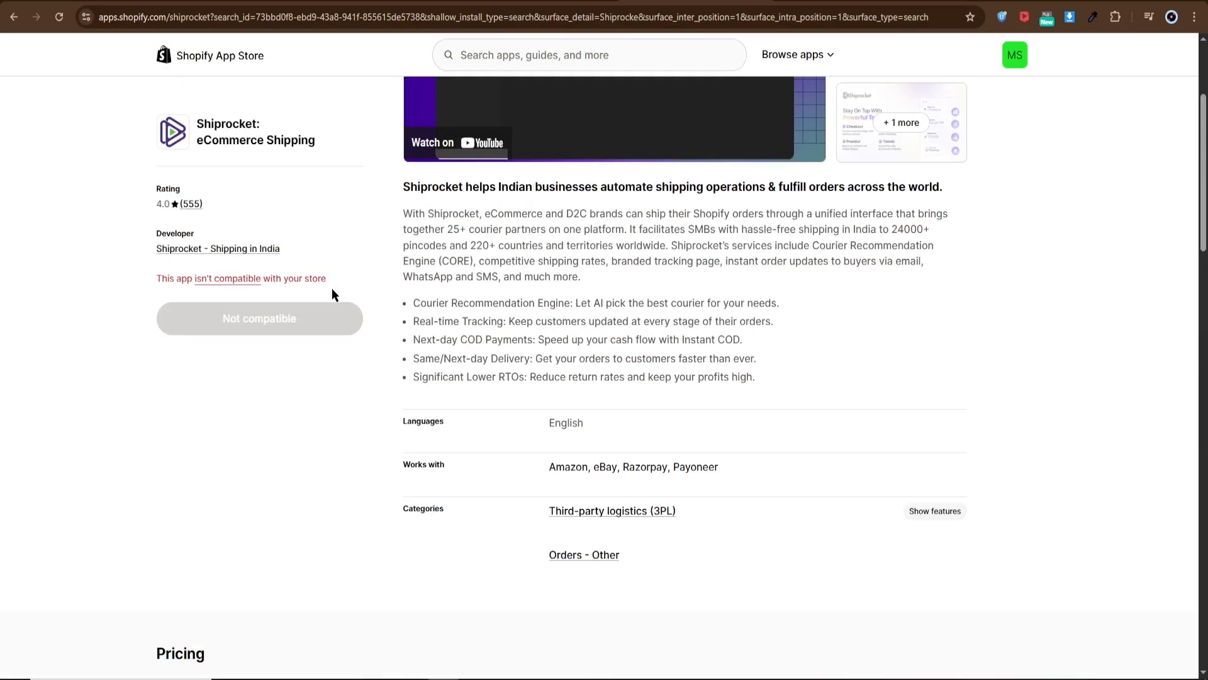
{"action": "scroll", "scroll_direction": "up", "scroll_amount": 3}
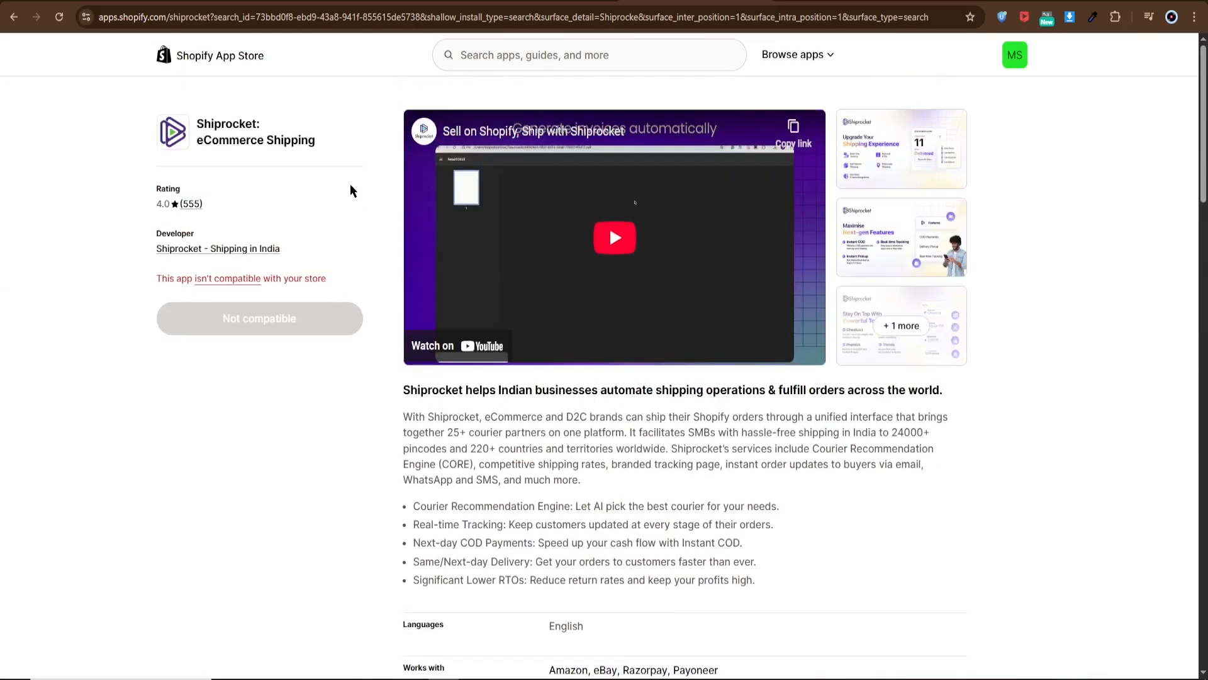
{"action": "mouse_move", "coordinate": [356, 147]}
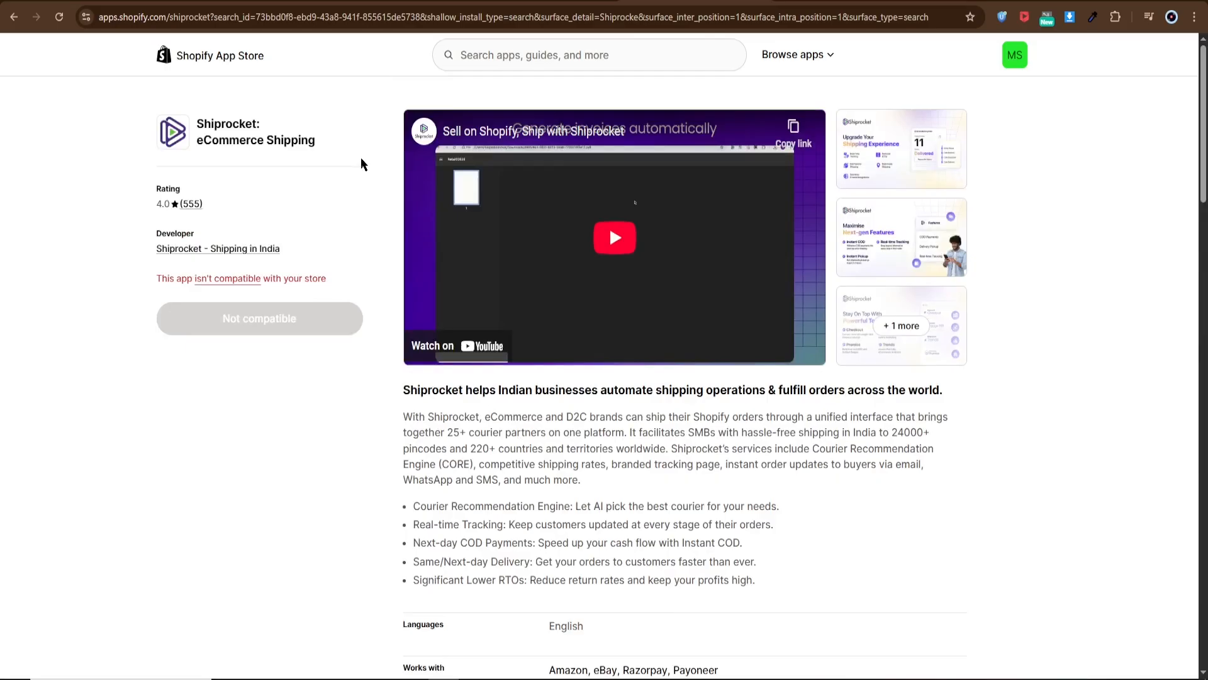
{"action": "mouse_move", "coordinate": [323, 242]}
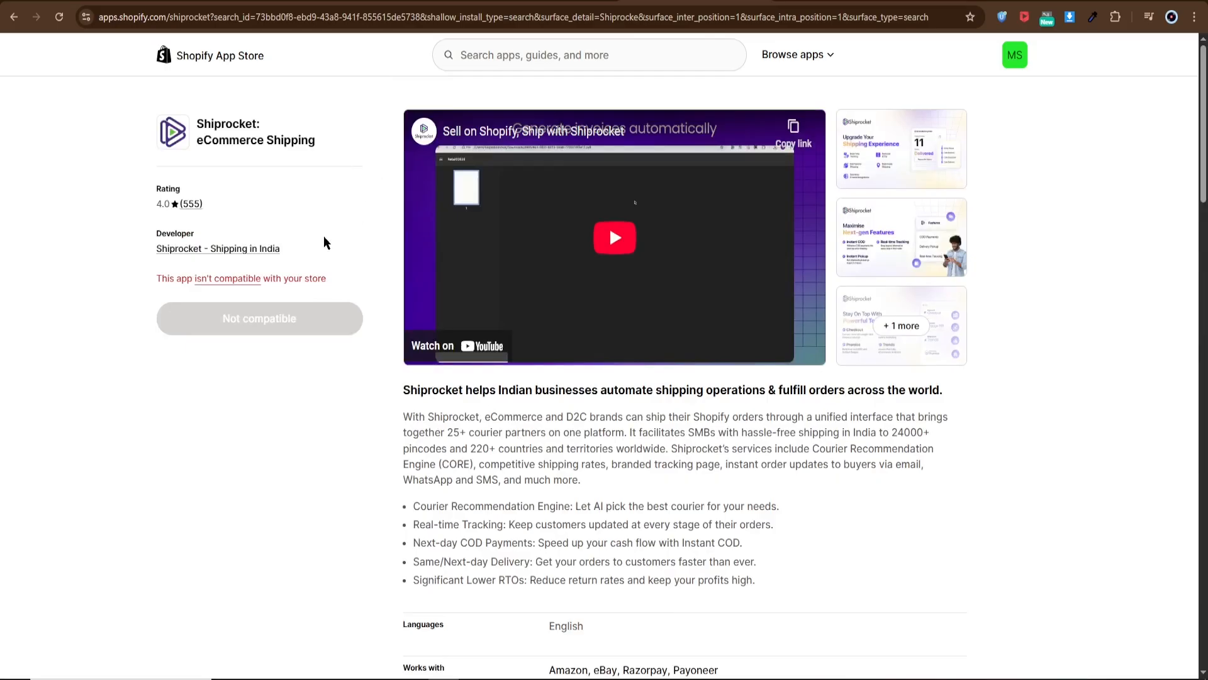
{"action": "mouse_move", "coordinate": [323, 89]}
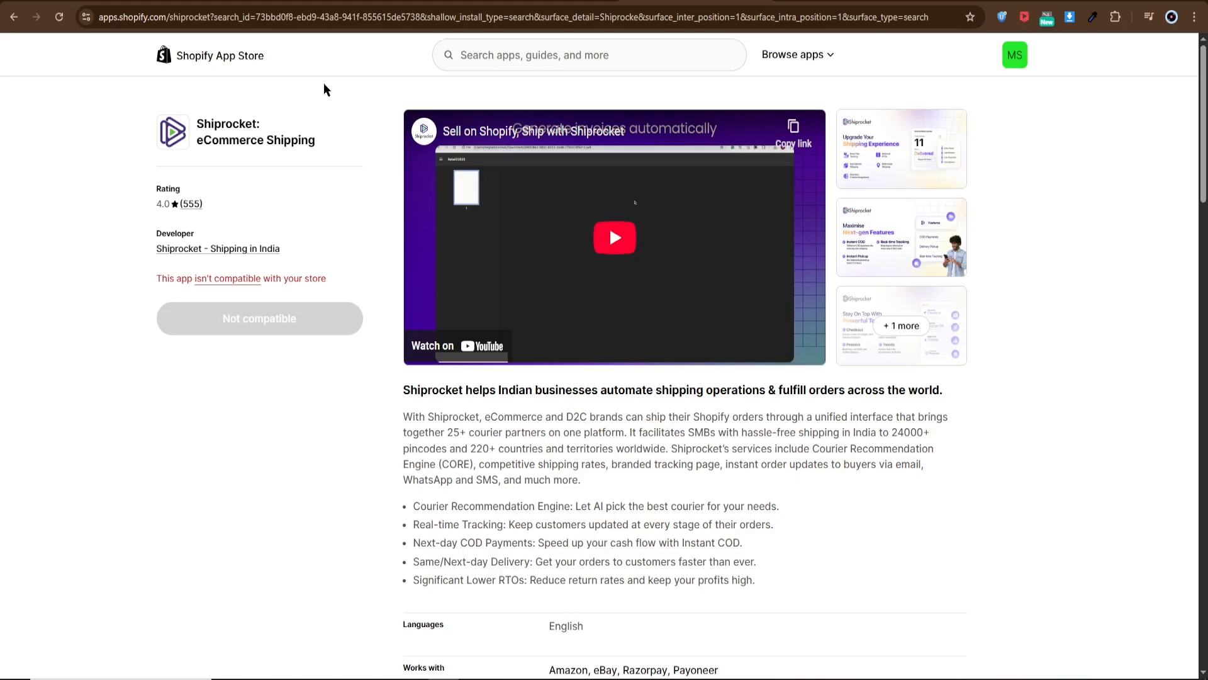
{"action": "mouse_move", "coordinate": [519, 424]}
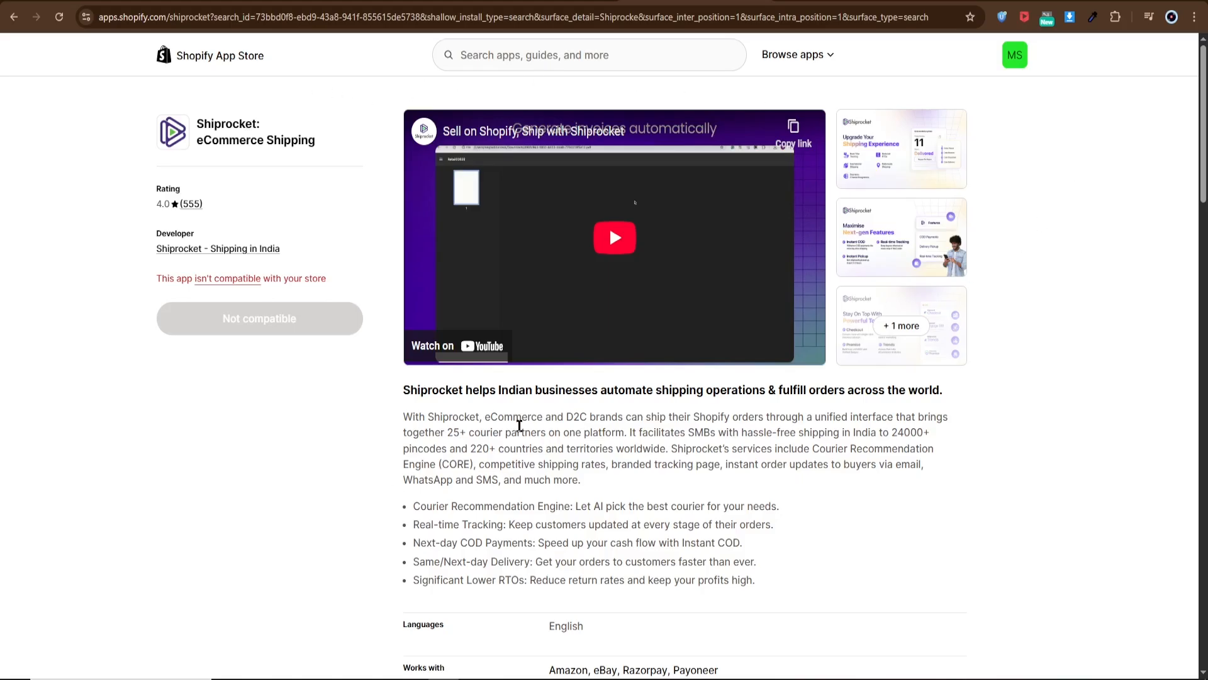
{"action": "mouse_move", "coordinate": [143, 245]}
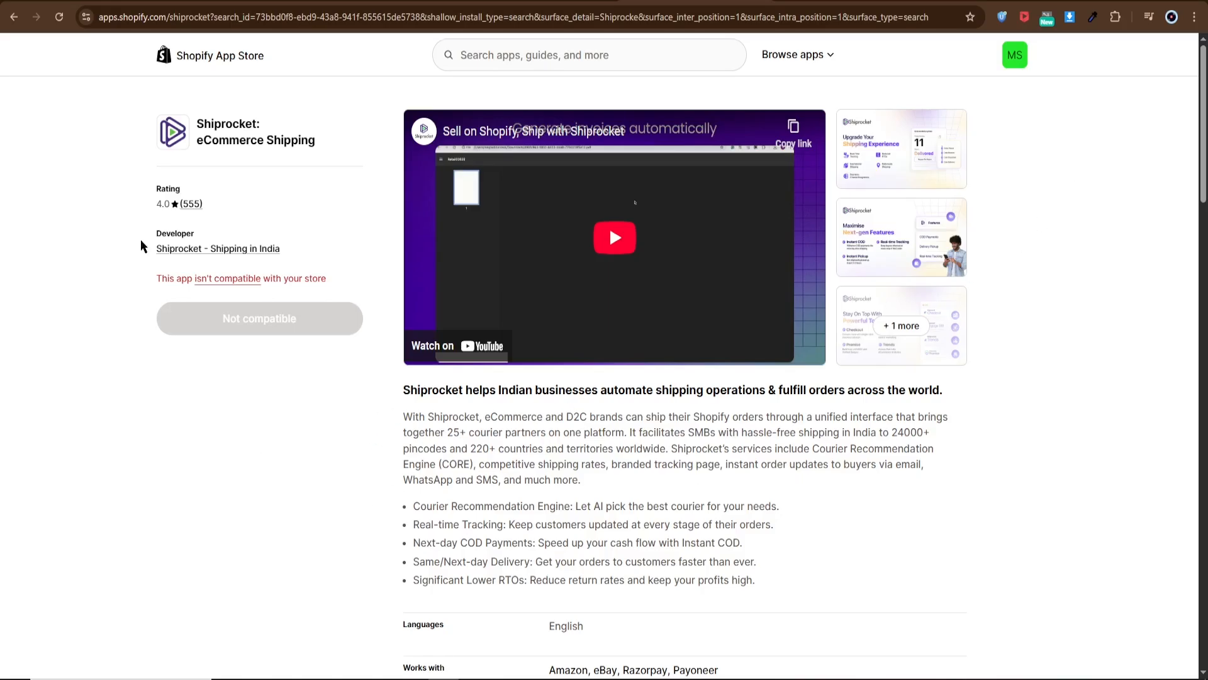
{"action": "mouse_move", "coordinate": [270, 208]}
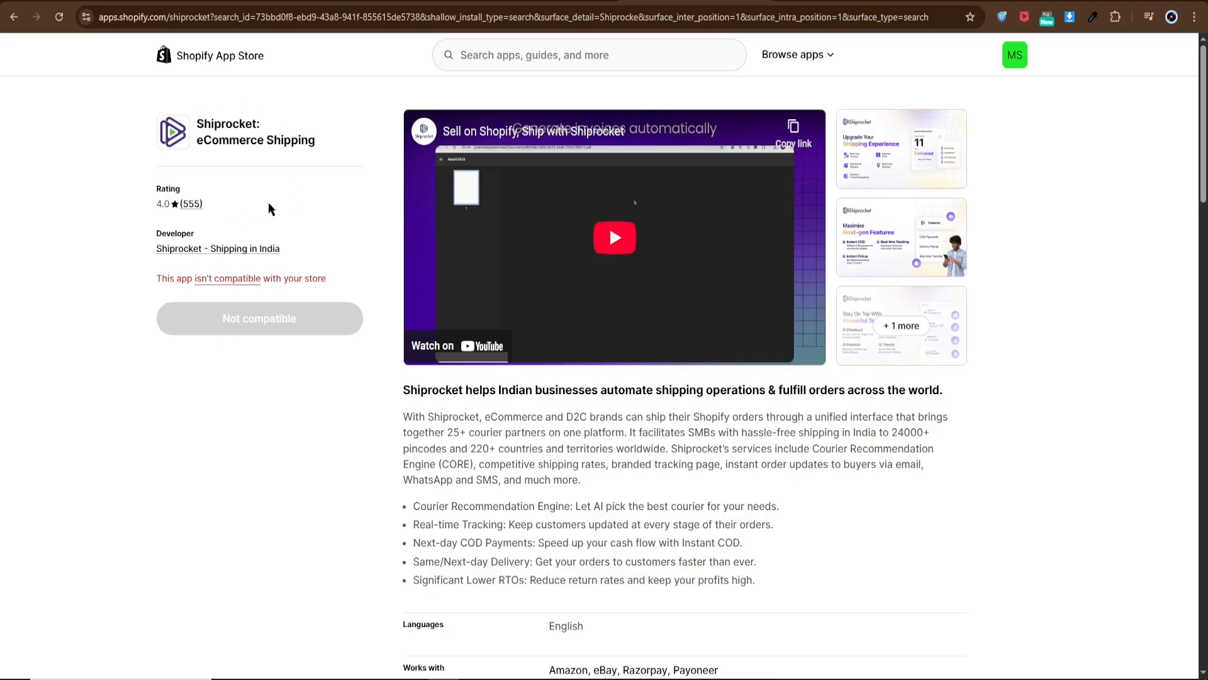
{"action": "mouse_move", "coordinate": [331, 366]}
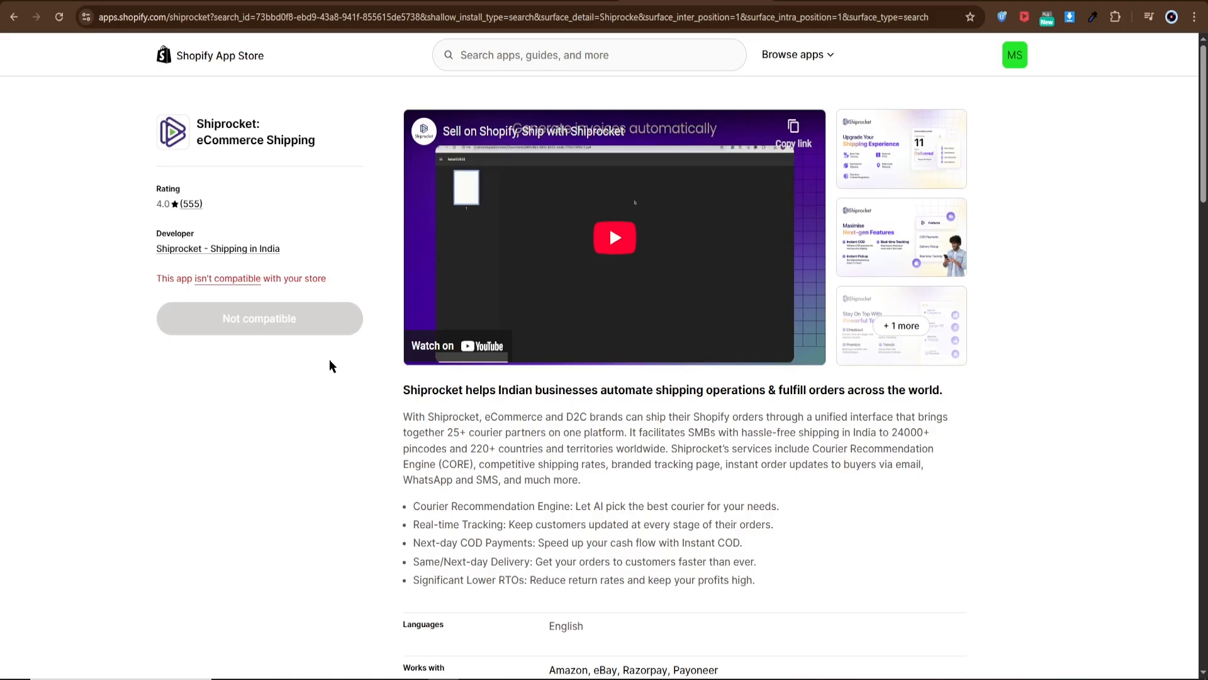
{"action": "mouse_move", "coordinate": [328, 103]}
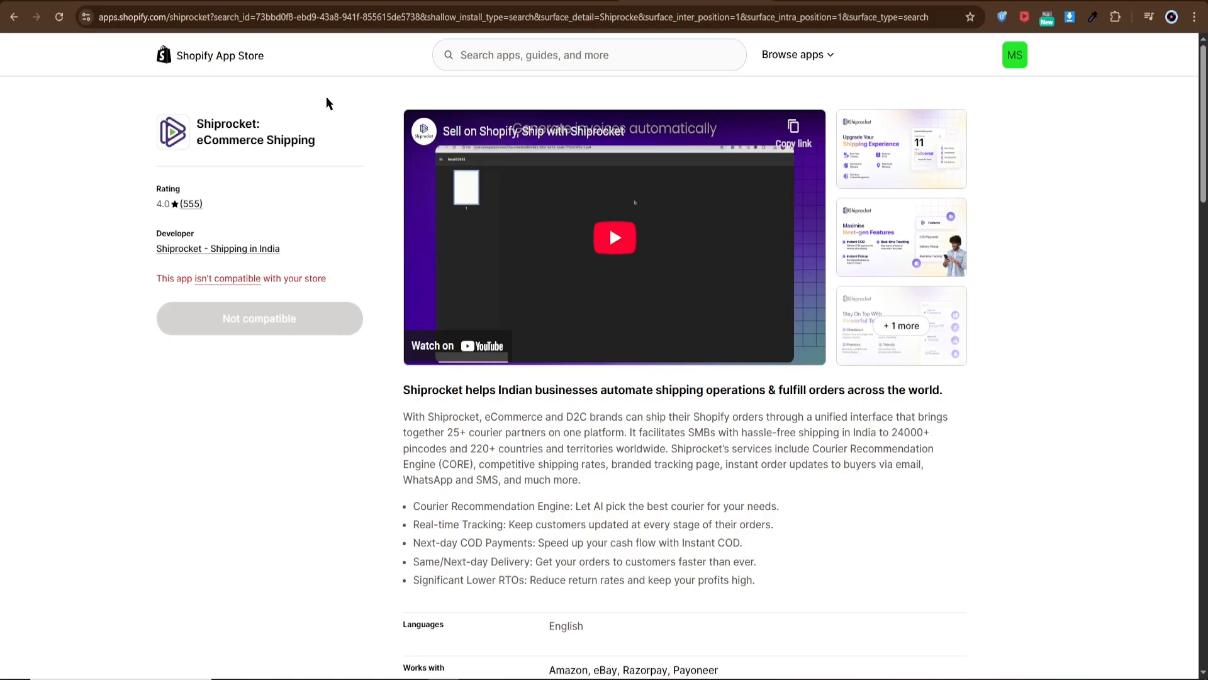
{"action": "mouse_move", "coordinate": [98, 414]}
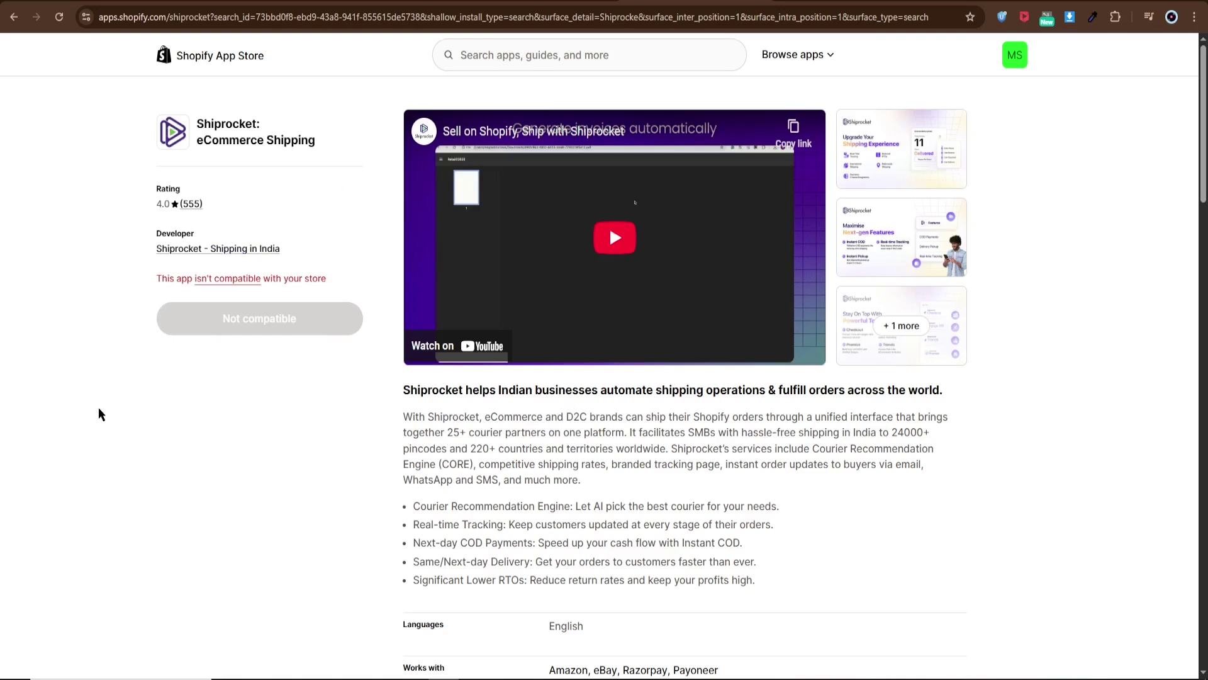
{"action": "mouse_move", "coordinate": [239, 132]}
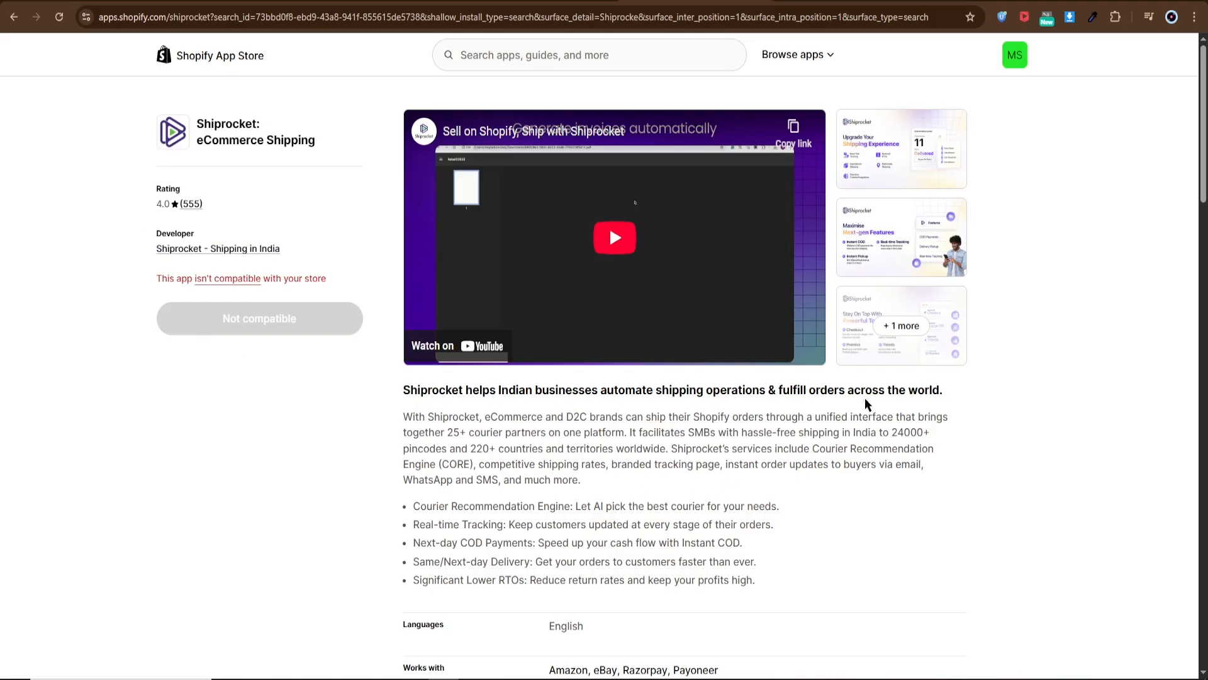
{"action": "mouse_move", "coordinate": [270, 319]}
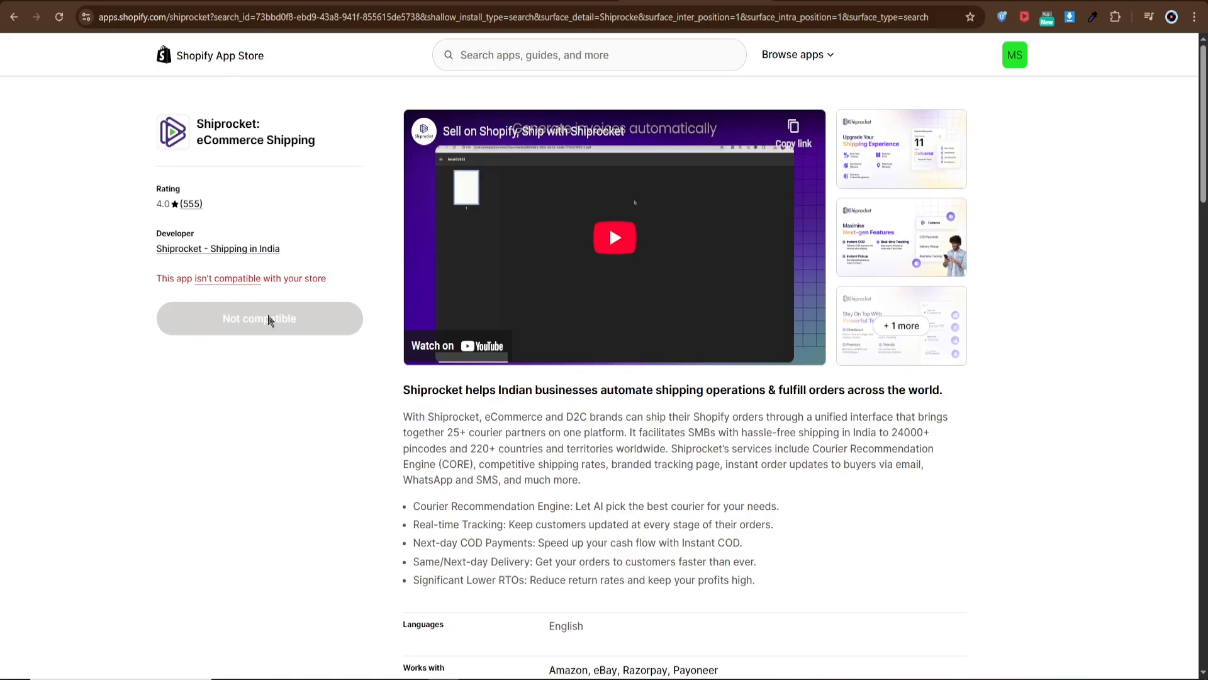
{"action": "mouse_move", "coordinate": [240, 323]}
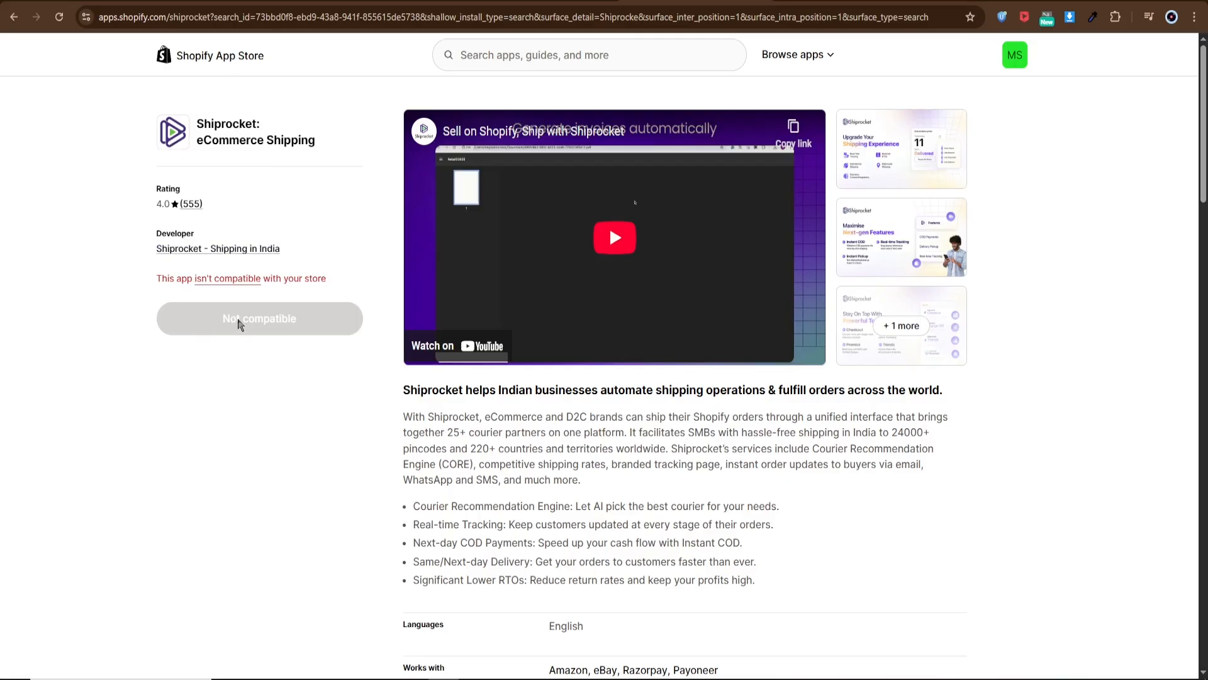
{"action": "mouse_move", "coordinate": [251, 318]}
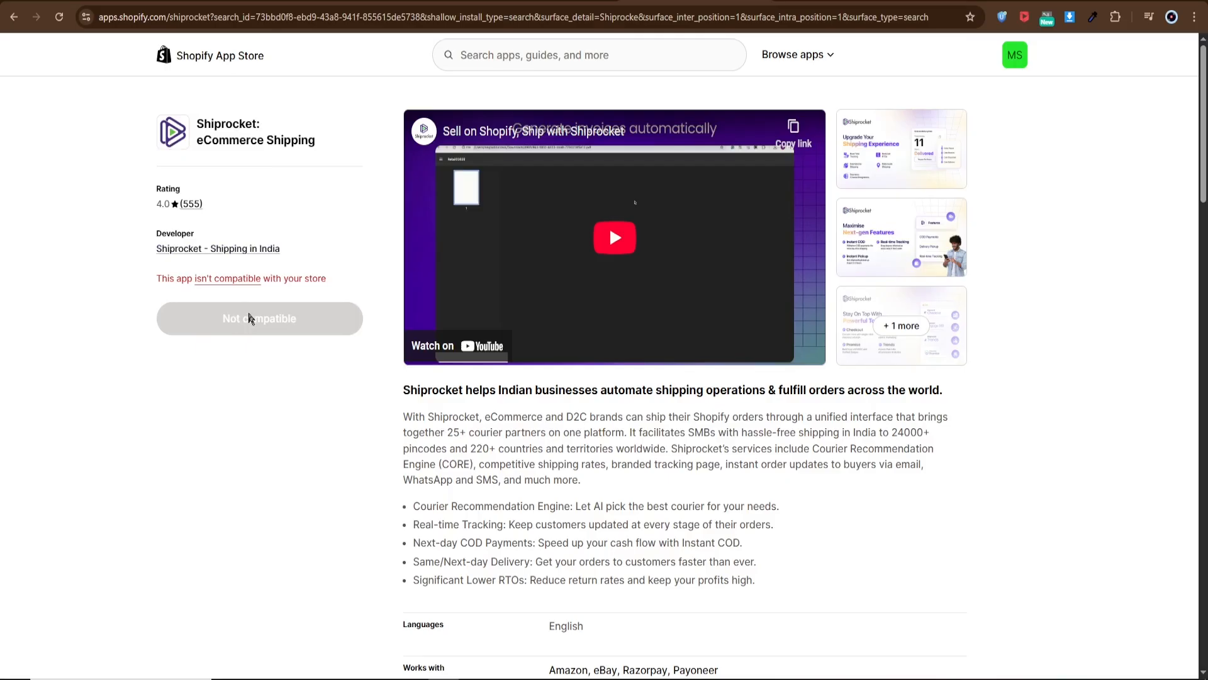
{"action": "mouse_move", "coordinate": [209, 280]}
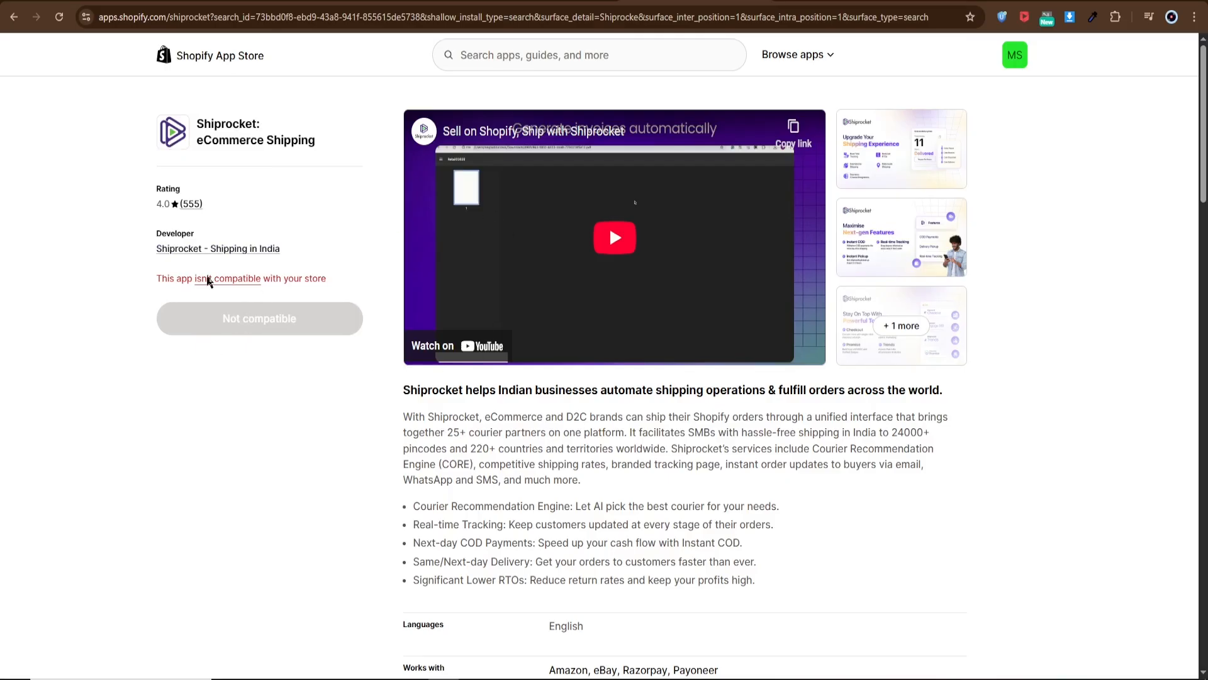
{"action": "mouse_move", "coordinate": [991, 208]}
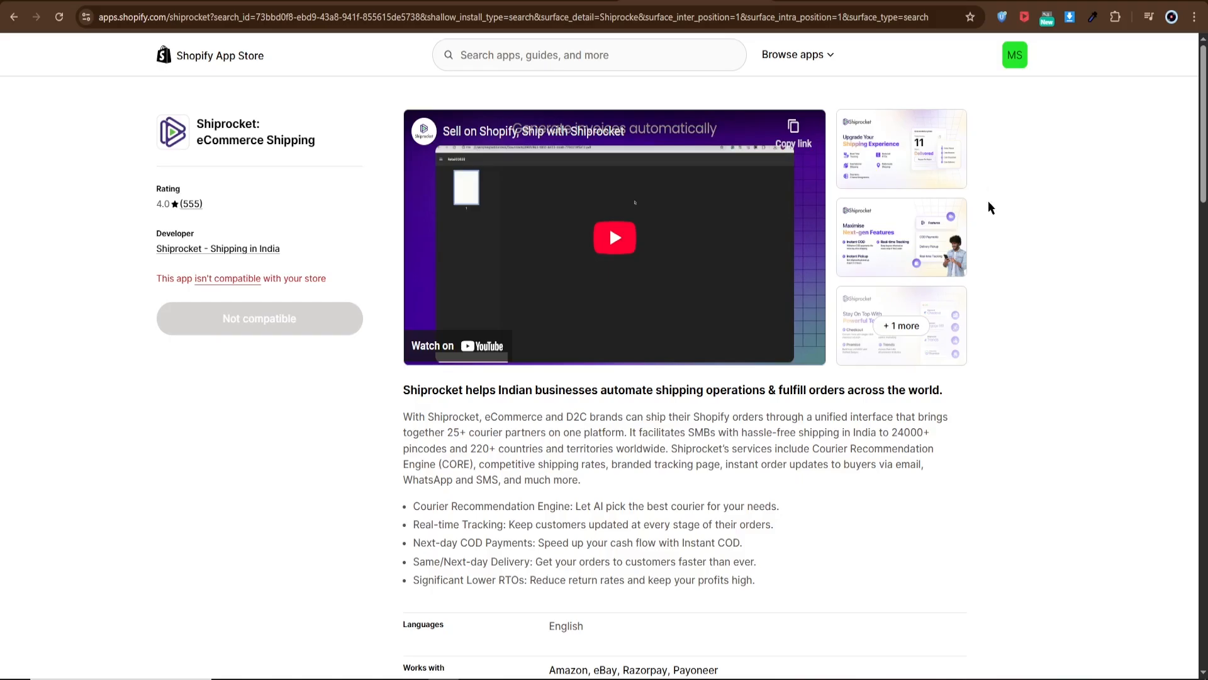
{"action": "mouse_move", "coordinate": [323, 531]}
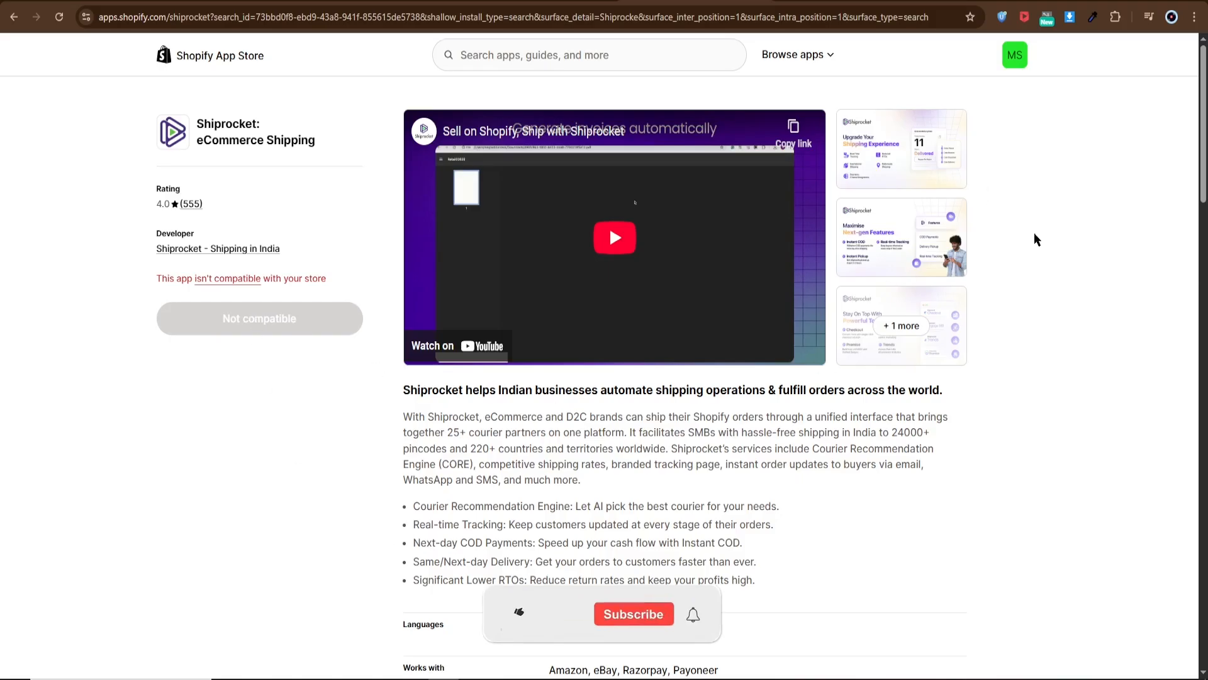
{"action": "left_click", "coordinate": [518, 615]}
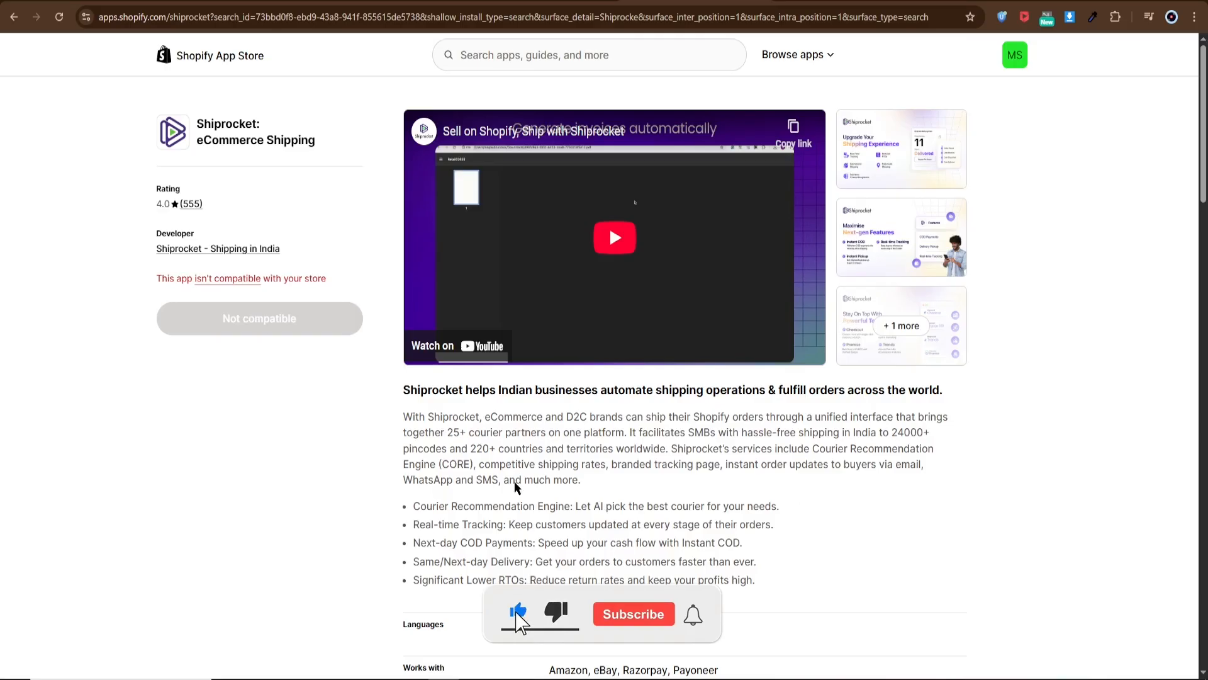
{"action": "left_click", "coordinate": [634, 615]}
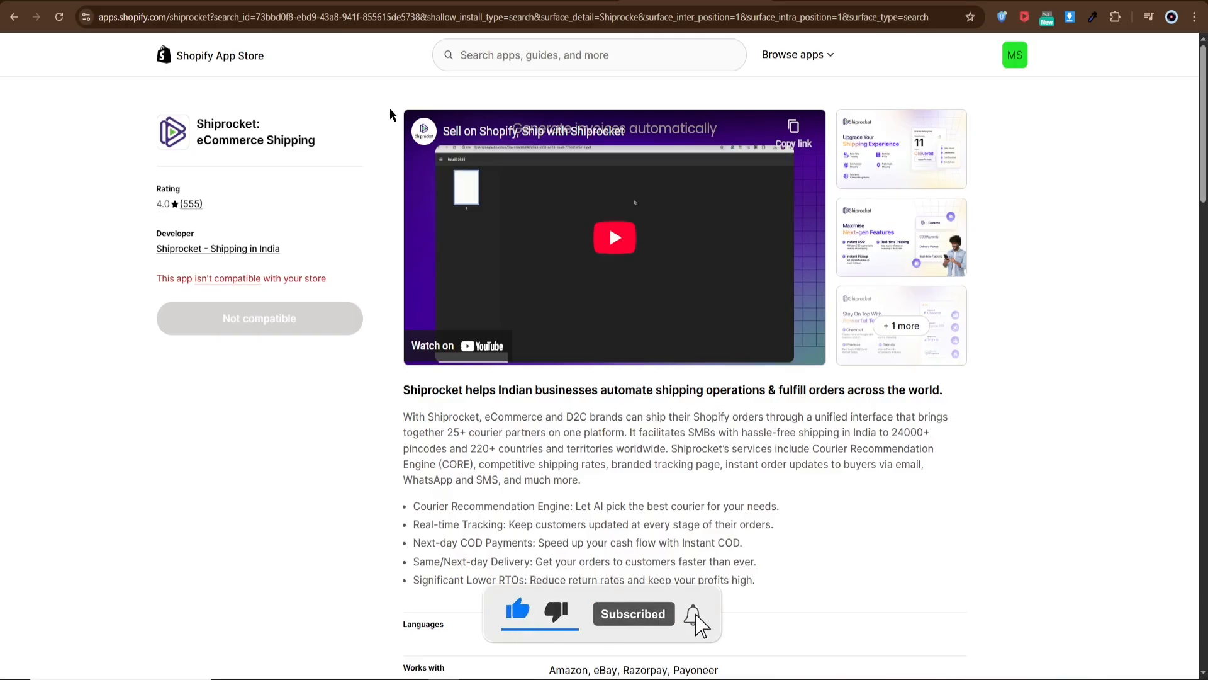
{"action": "left_click", "coordinate": [689, 613]}
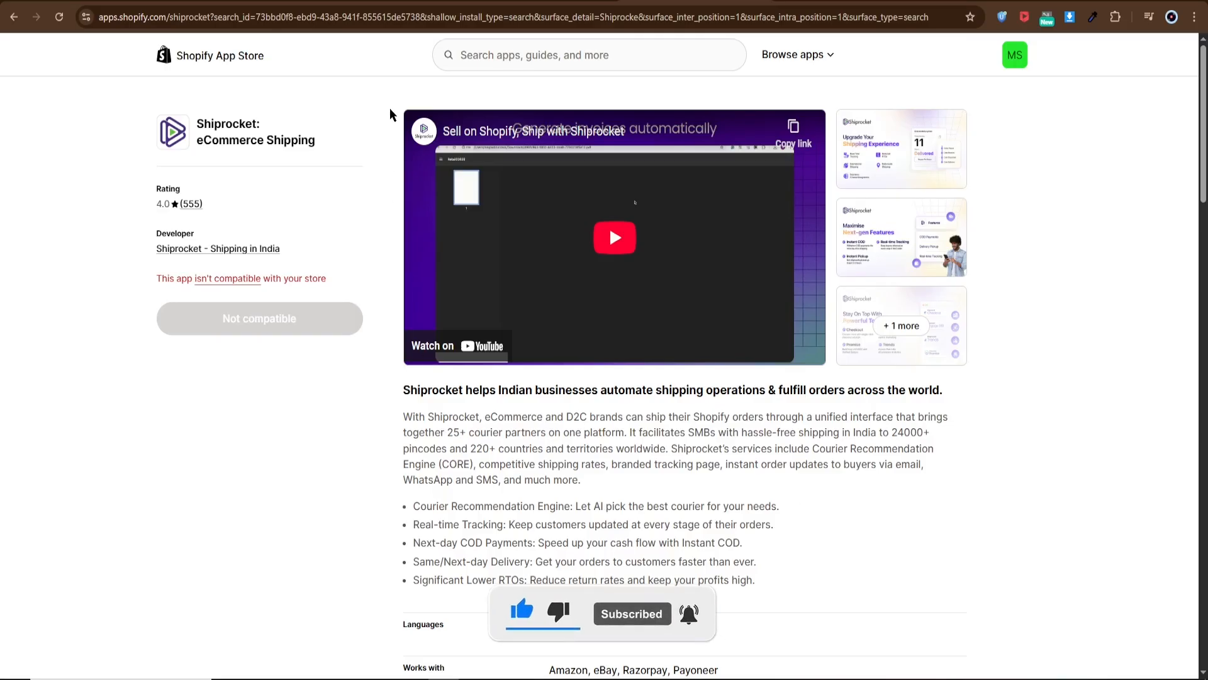